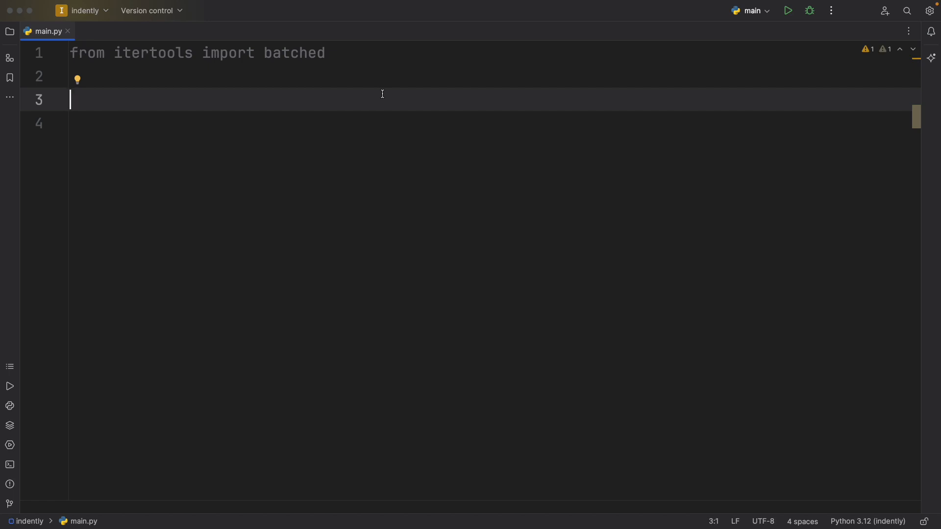
mouse_move(294, 70)
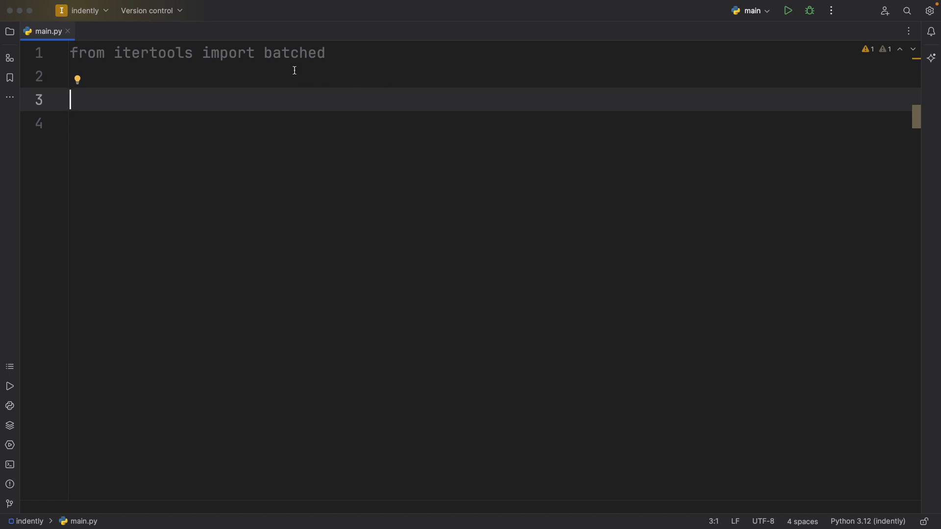
Step: Write data = [1, 2, 3, 4, 5, 6, 7, 8, 9], batch = batched(data, 4), and print(batch)
key(enter)
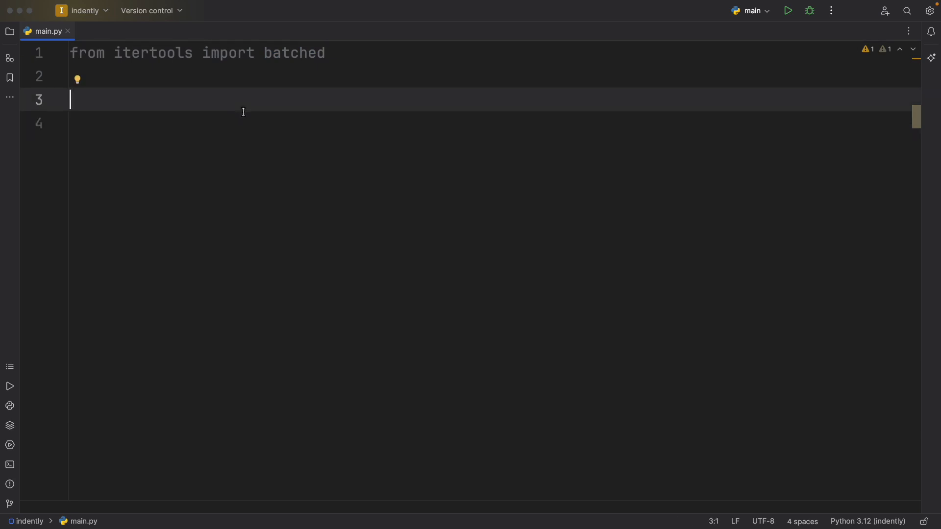
text(data: list[int] = [1, 2, 3, 4, 5, 6, 7, 8, 9])
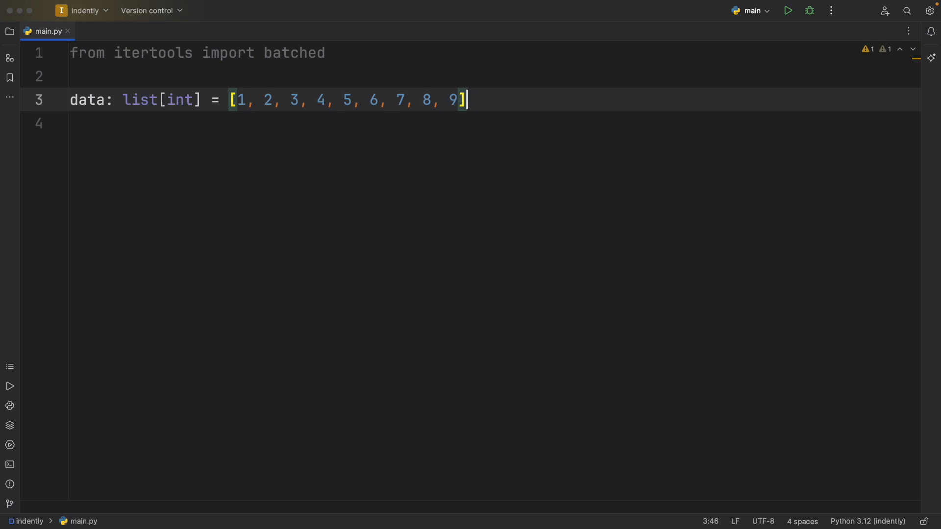
text(ba)
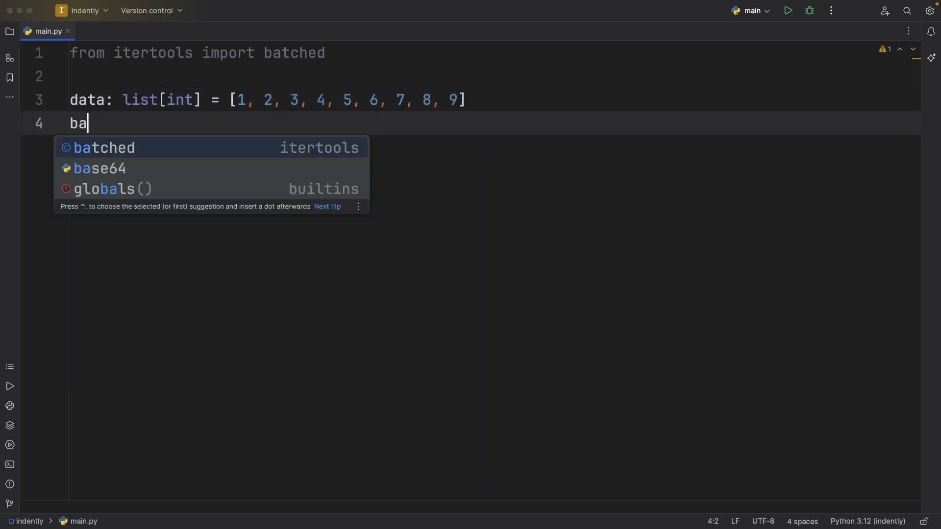
text(tch:)
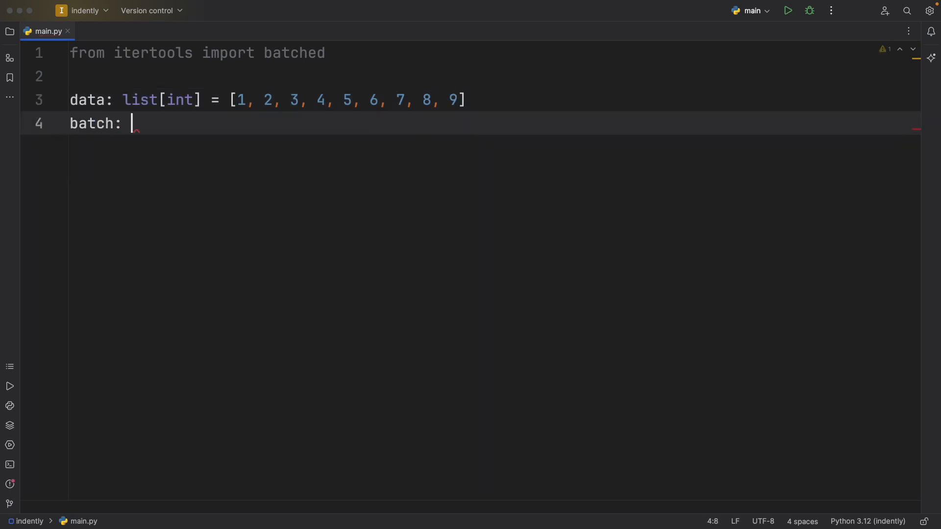
text(batched)
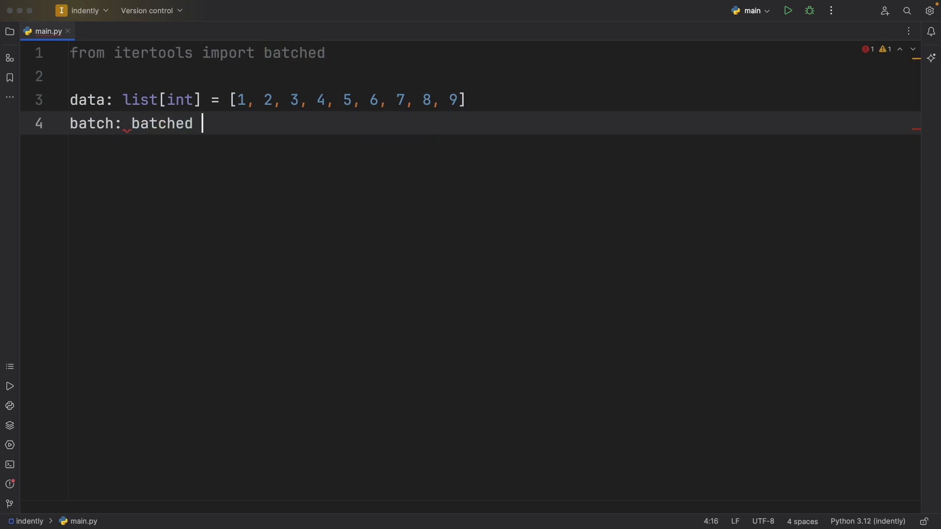
text(= batched()
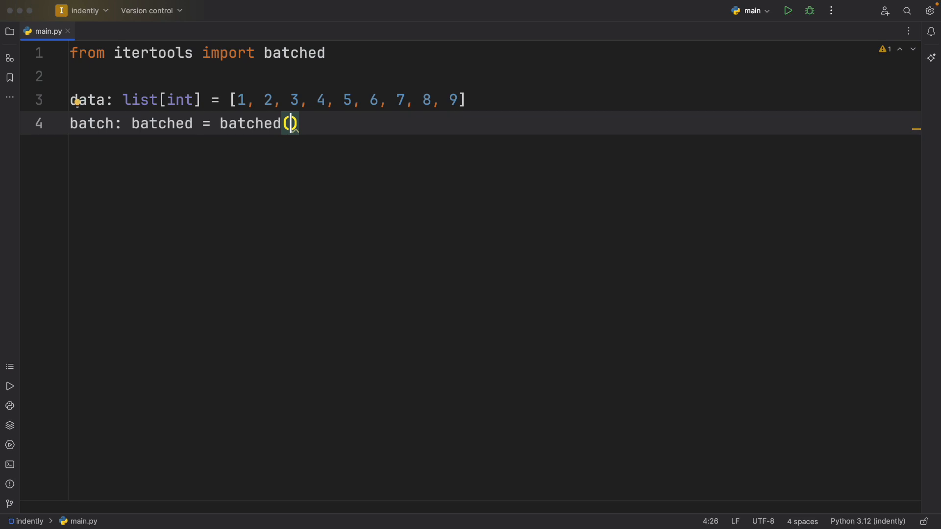
text(data,)
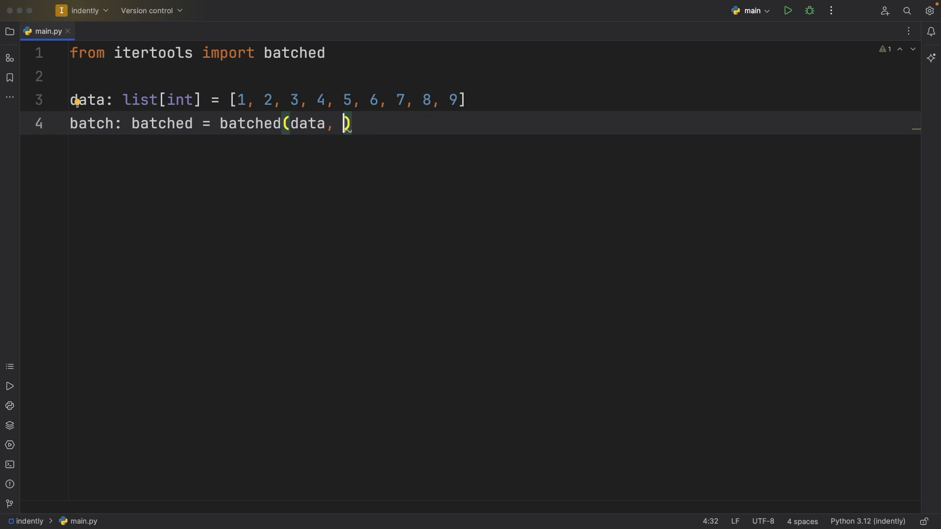
text(4)
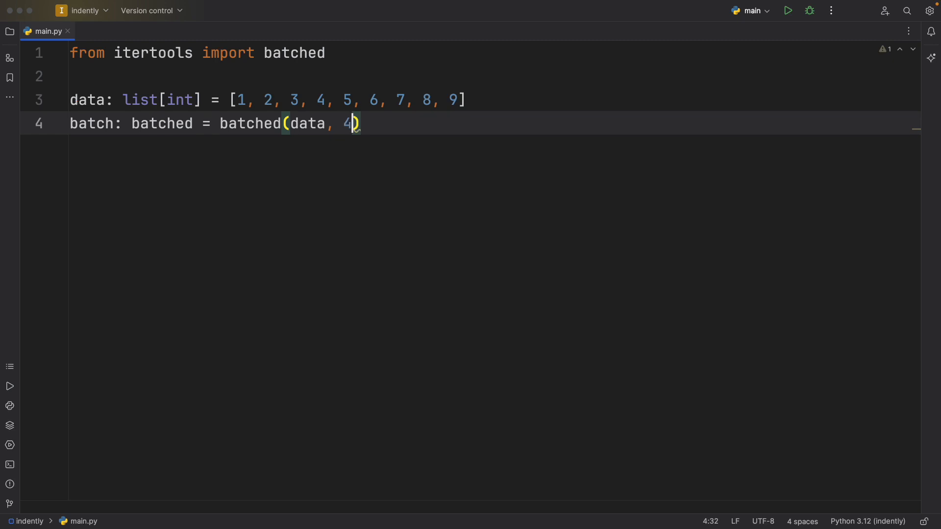
text(print()
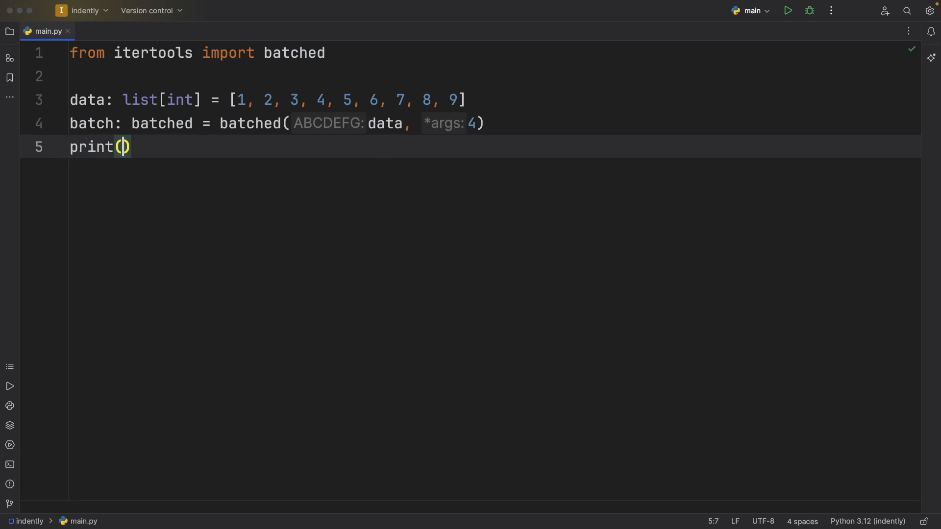
text(batch)
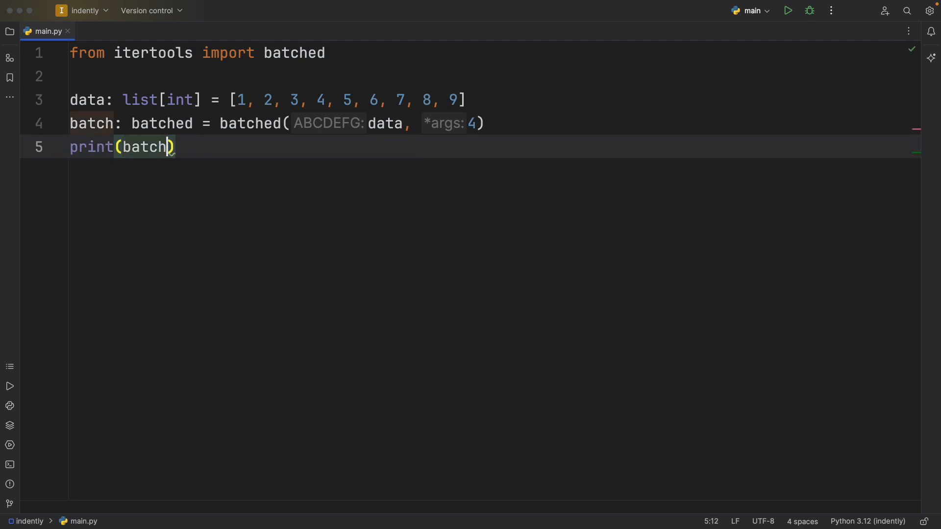
click(787, 10)
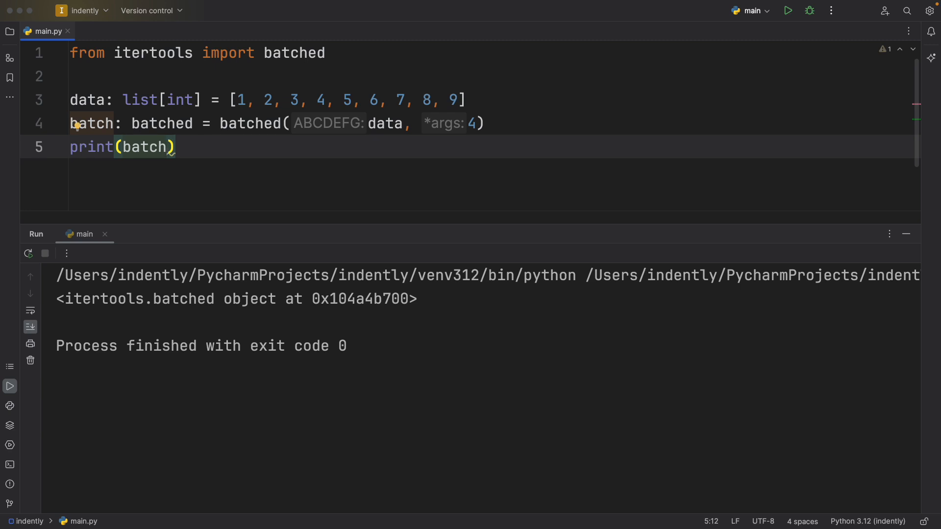
double_click(393, 298)
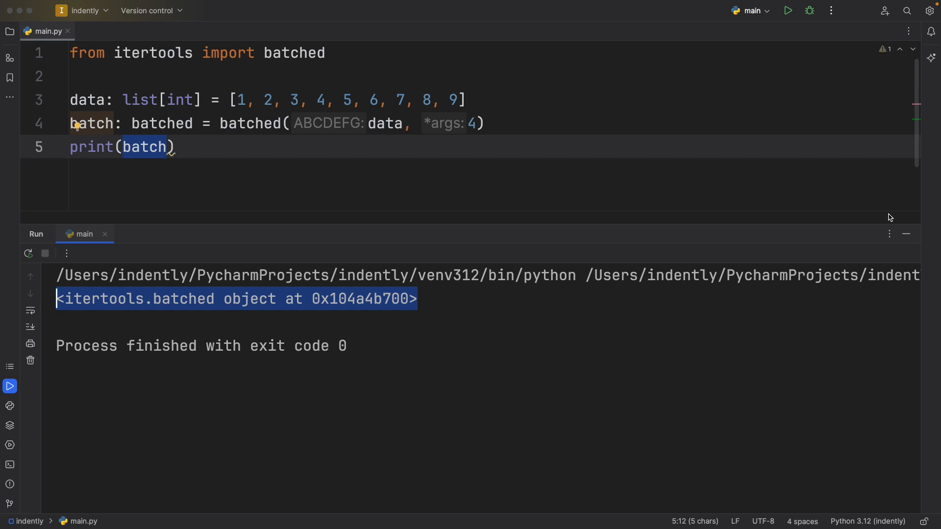
mouse_move(882, 188)
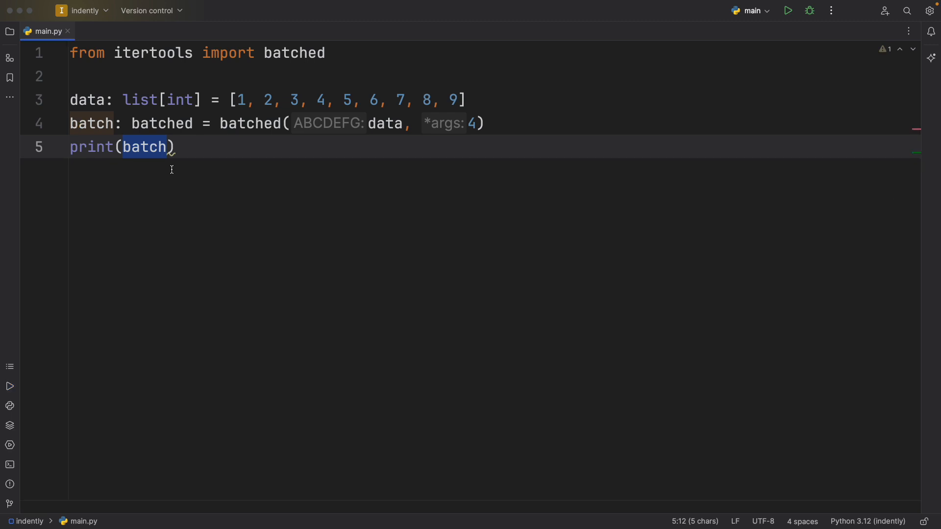
Step: Print list(batch) and run main.py, giving [(1, 2, 3, 4), (5, 6, 7, 8), (9,)]
text((lis)
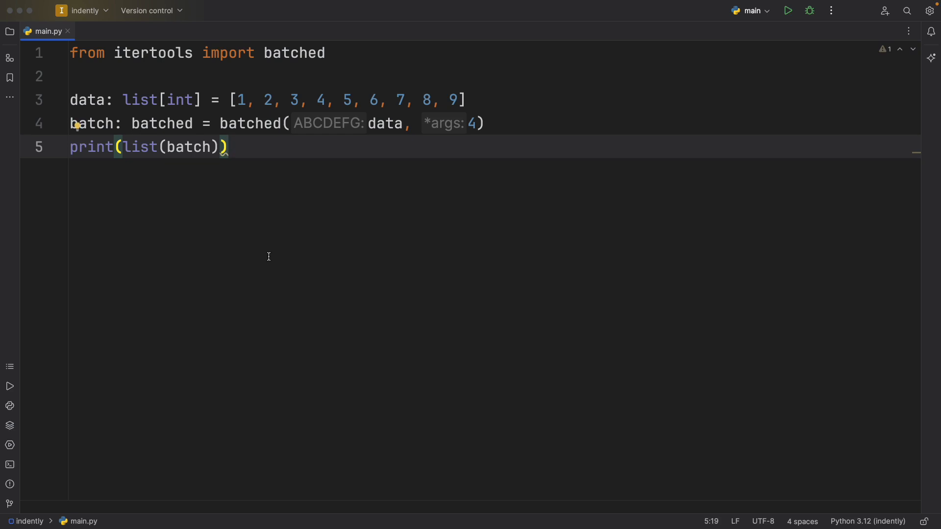
click(788, 11)
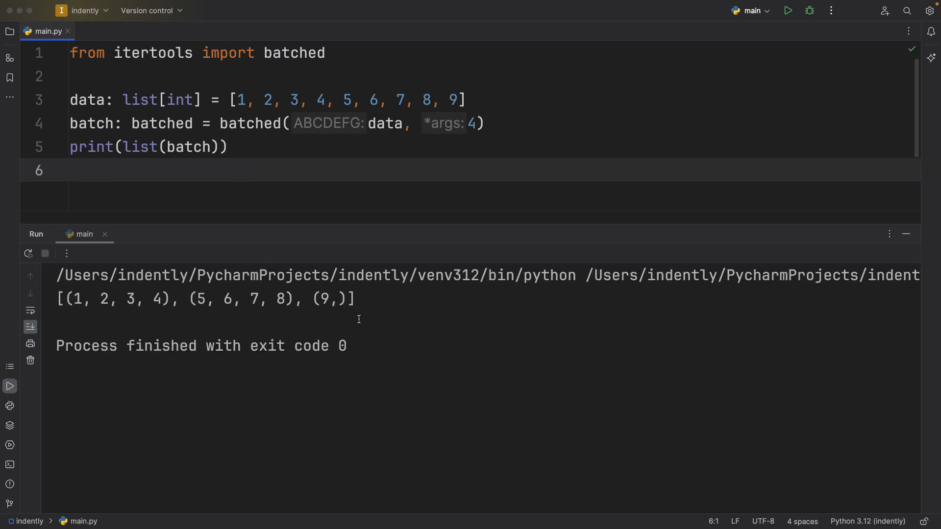
mouse_move(238, 329)
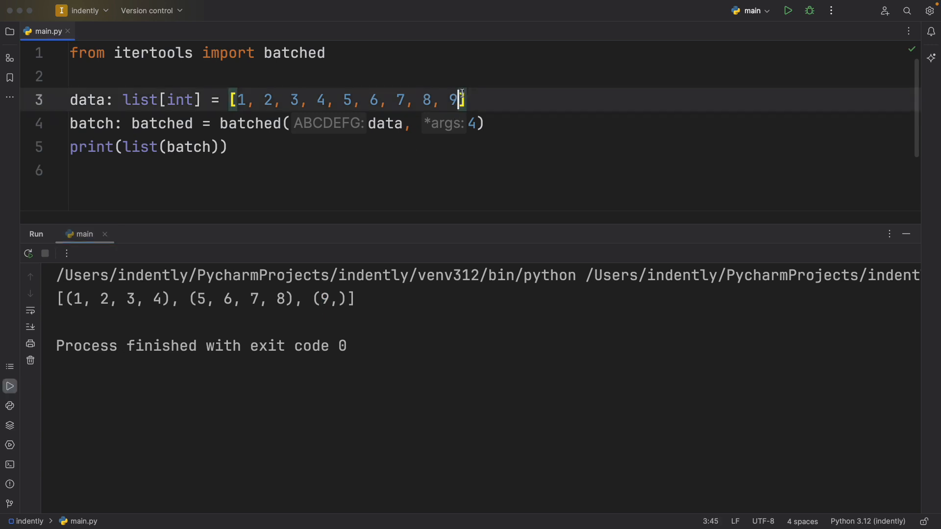
Step: Append 10 to the data list so the last batch becomes (9, 10)
text(, 10)
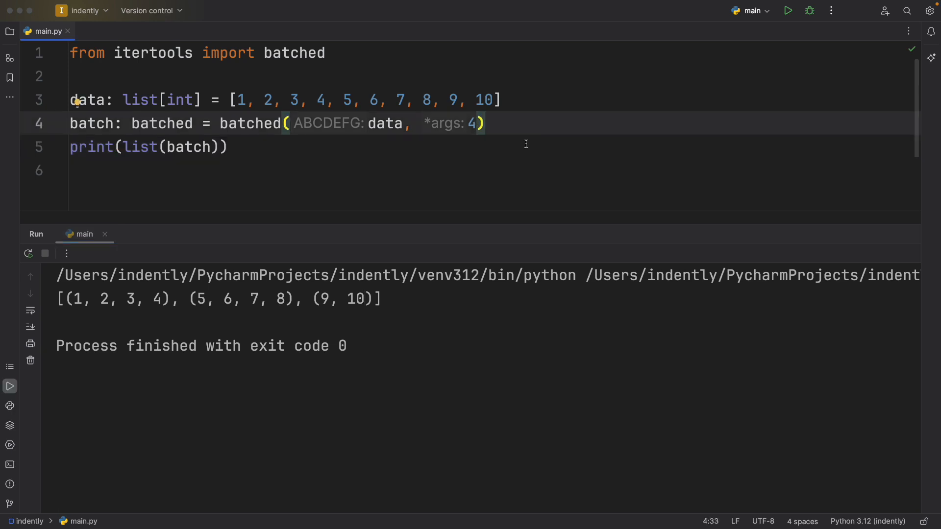
Step: Change the batched size from 4 to 3, producing three-number tuples and (10,)
text(3)
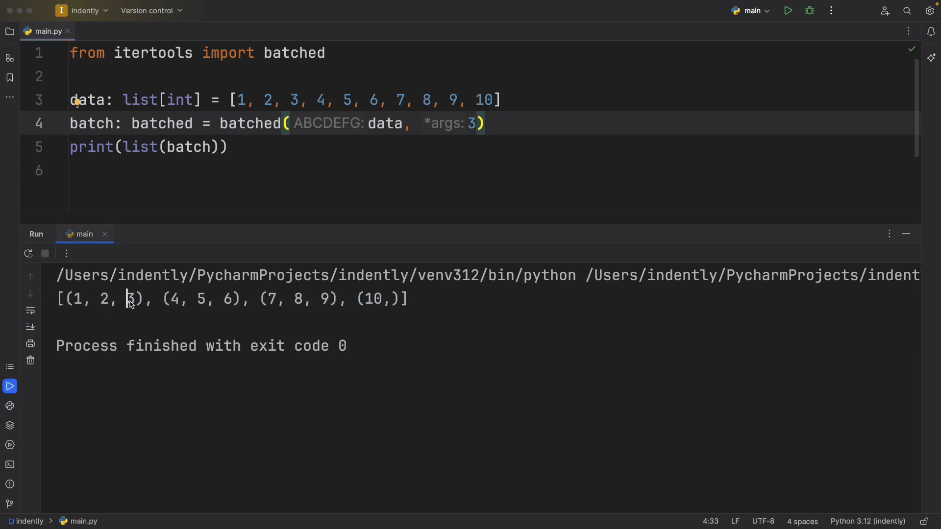
mouse_move(206, 332)
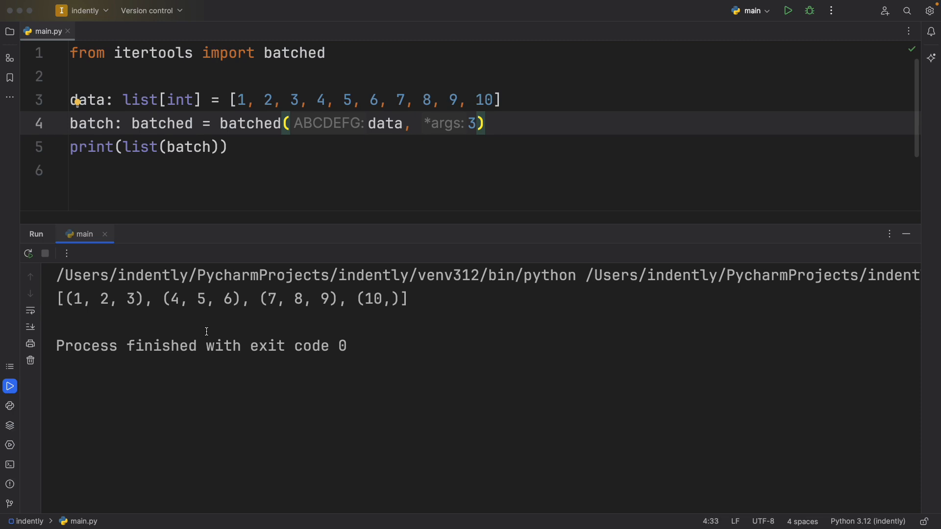
mouse_move(354, 302)
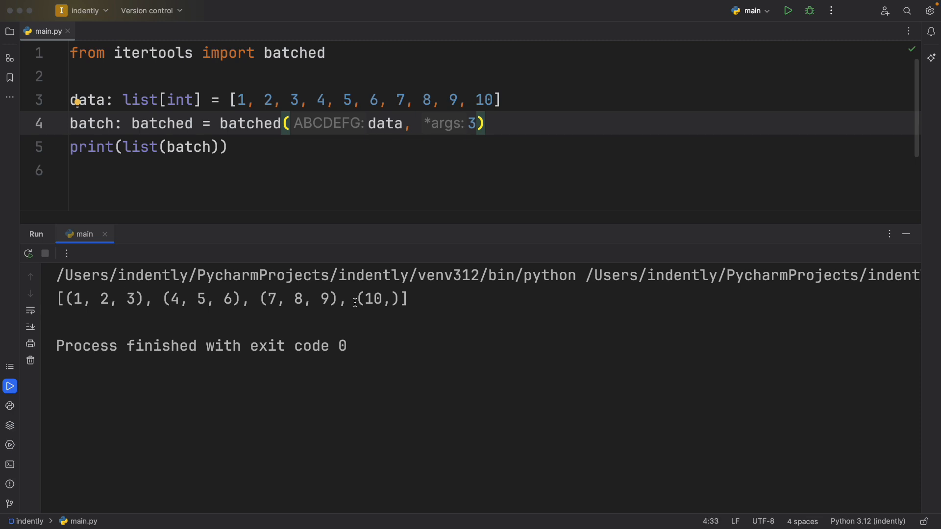
double_click(377, 299)
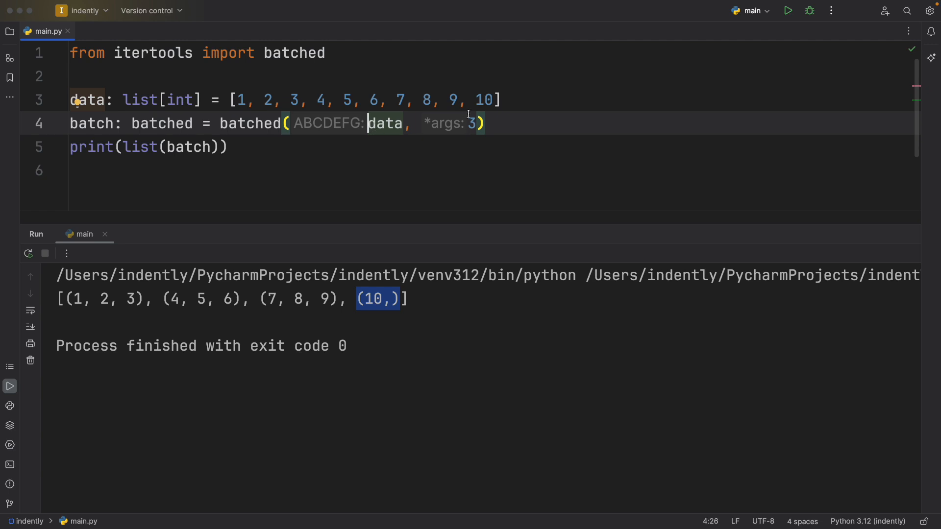
mouse_move(518, 131)
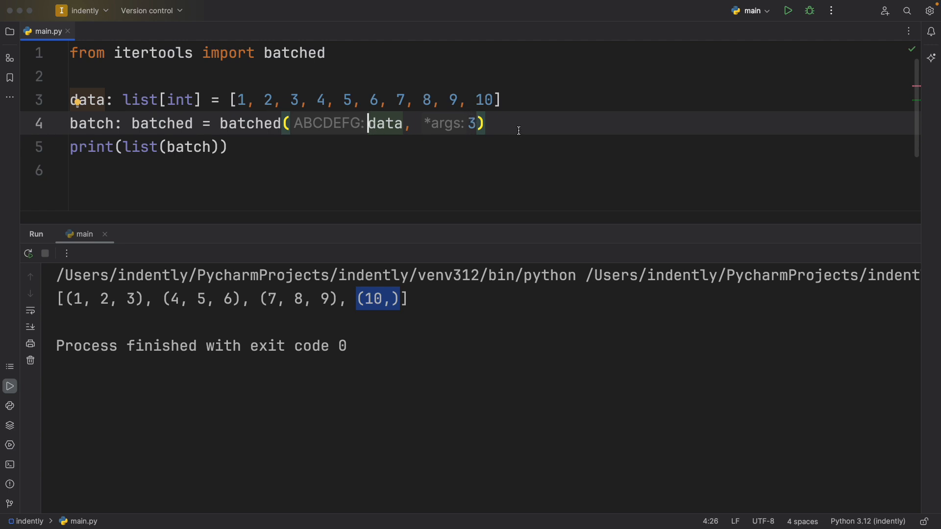